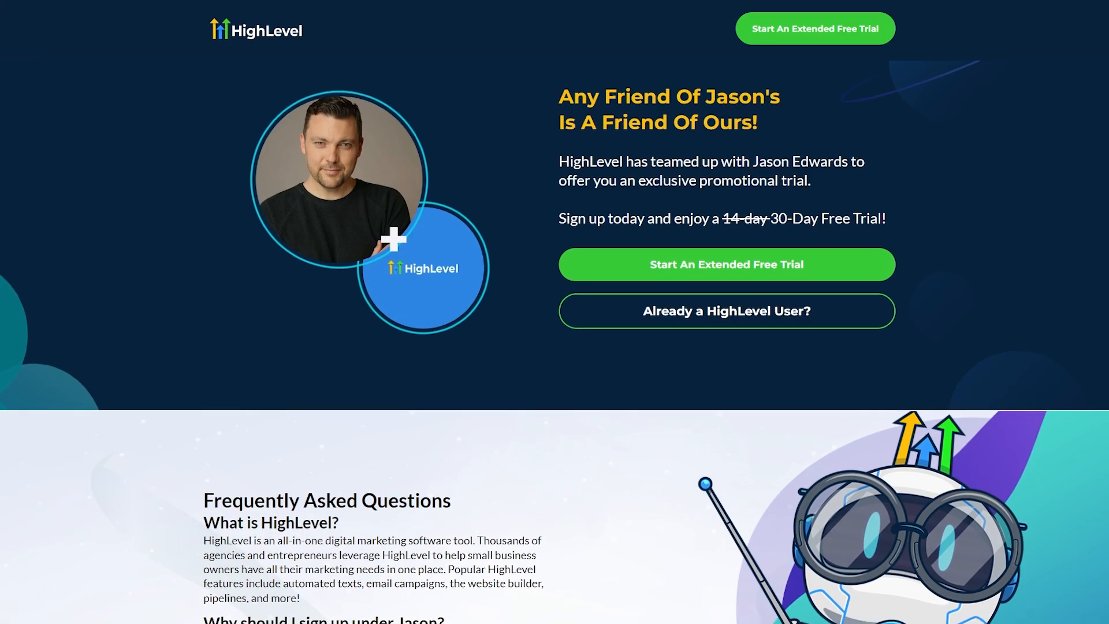
- Review the eight-item Top Mistakes New High Level SaaS Owners Make list in Google Docs
{"action": "scroll", "scroll_direction": "down", "scroll_amount": 3}
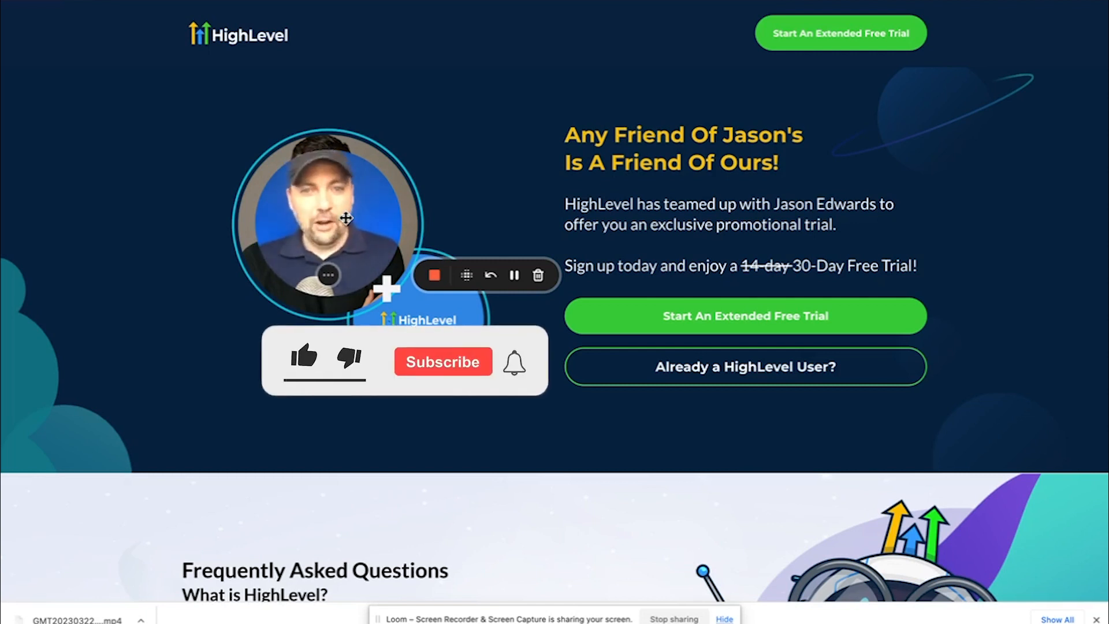
{"action": "left_click", "coordinate": [442, 361]}
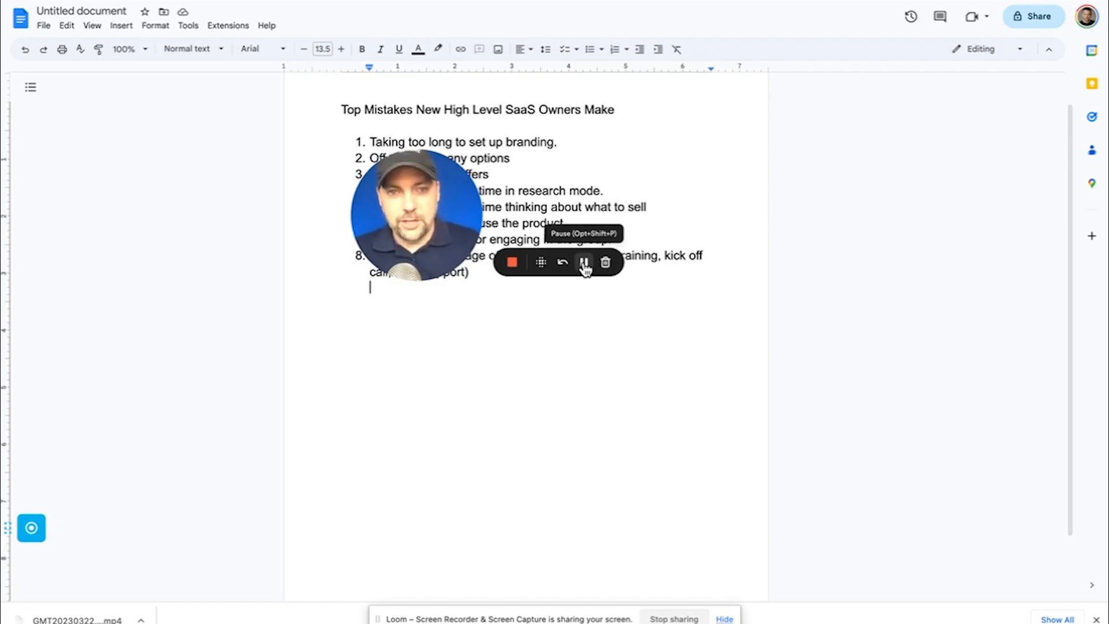
{"action": "left_click", "coordinate": [584, 263]}
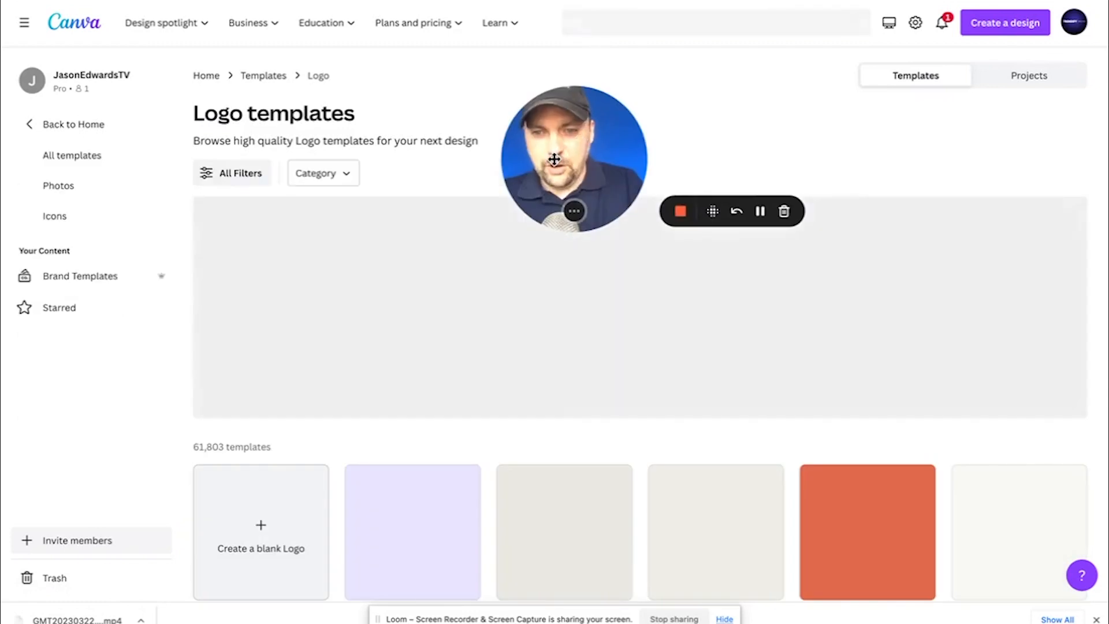
- Search Canva templates for 'software logo' and preview the DEVSQUAD Blue and Green Geometric template
{"action": "type", "text": "logo"}
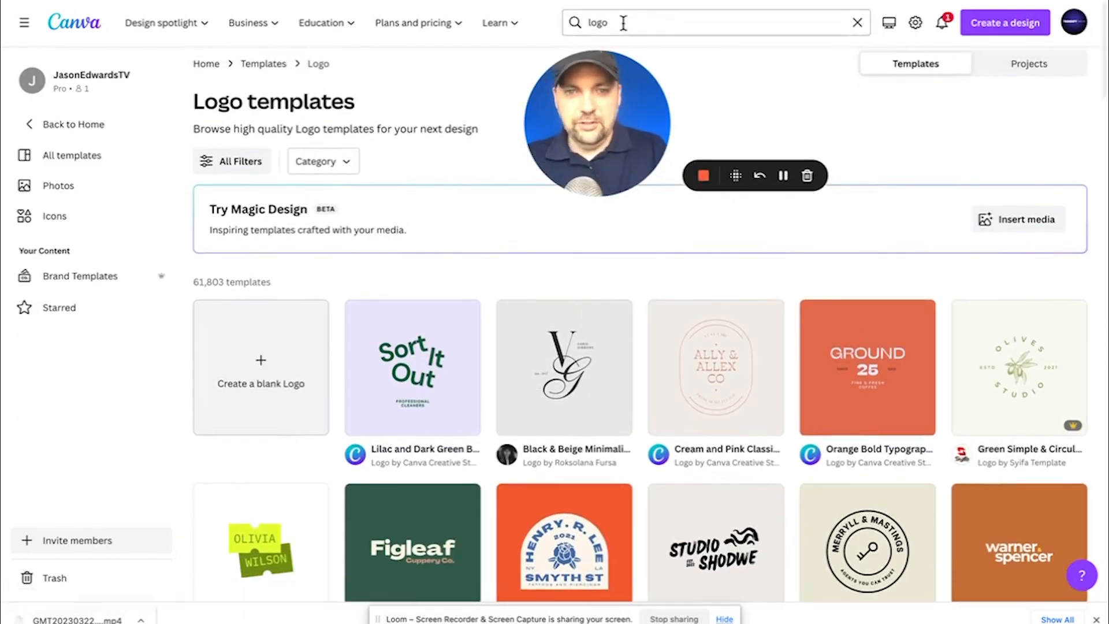
{"action": "type", "text": "softwar"}
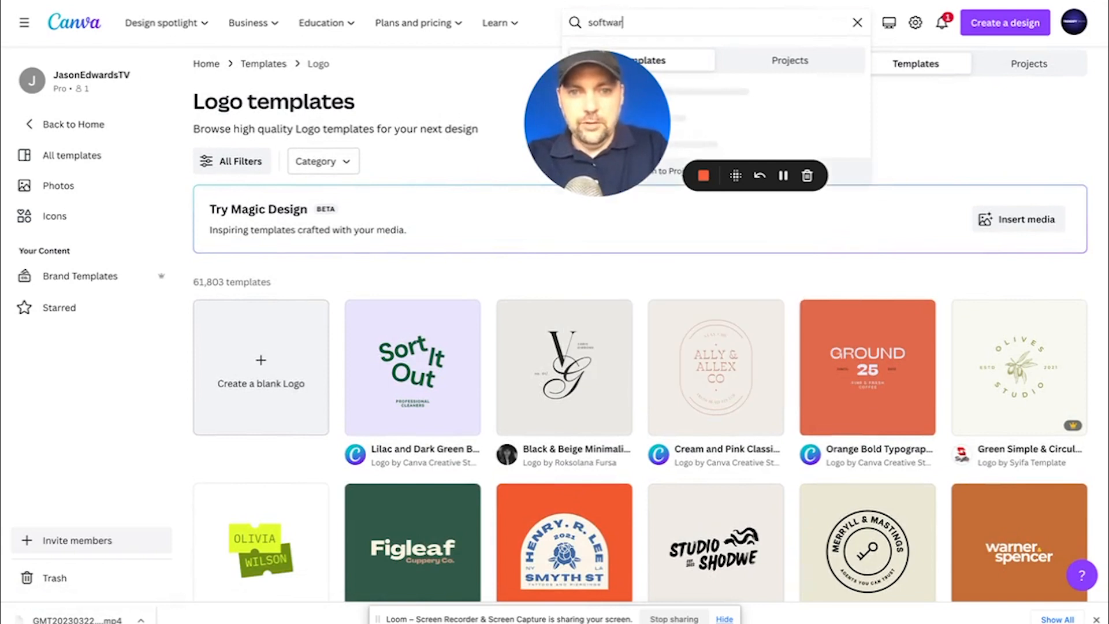
{"action": "type", "text": "software logo"}
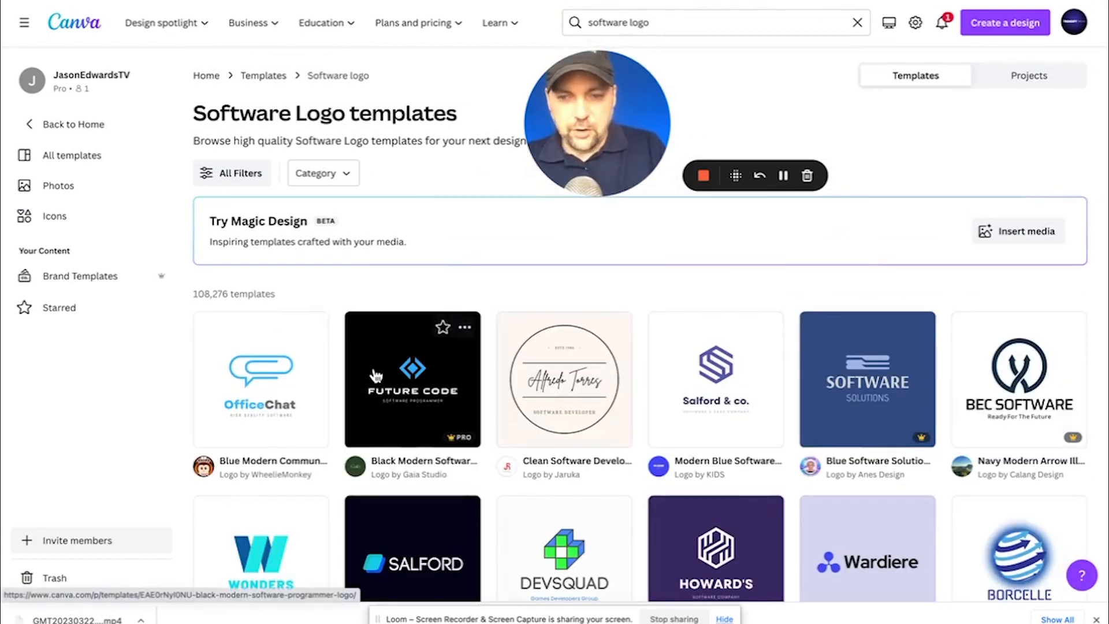
{"action": "scroll", "scroll_direction": "down", "scroll_amount": 3}
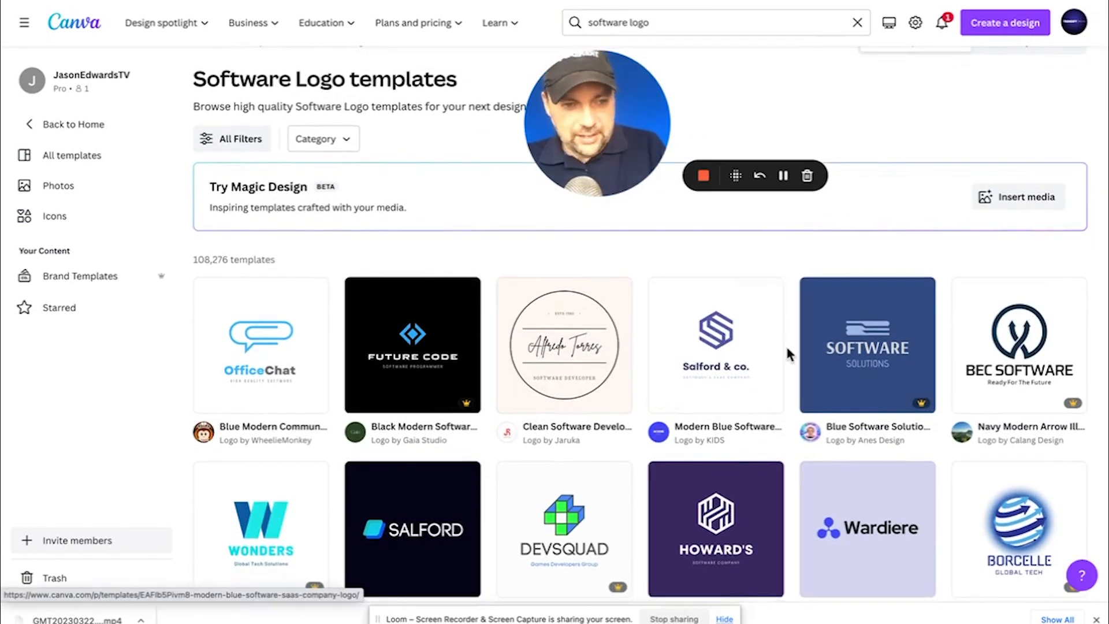
{"action": "scroll", "scroll_direction": "down", "scroll_amount": 3}
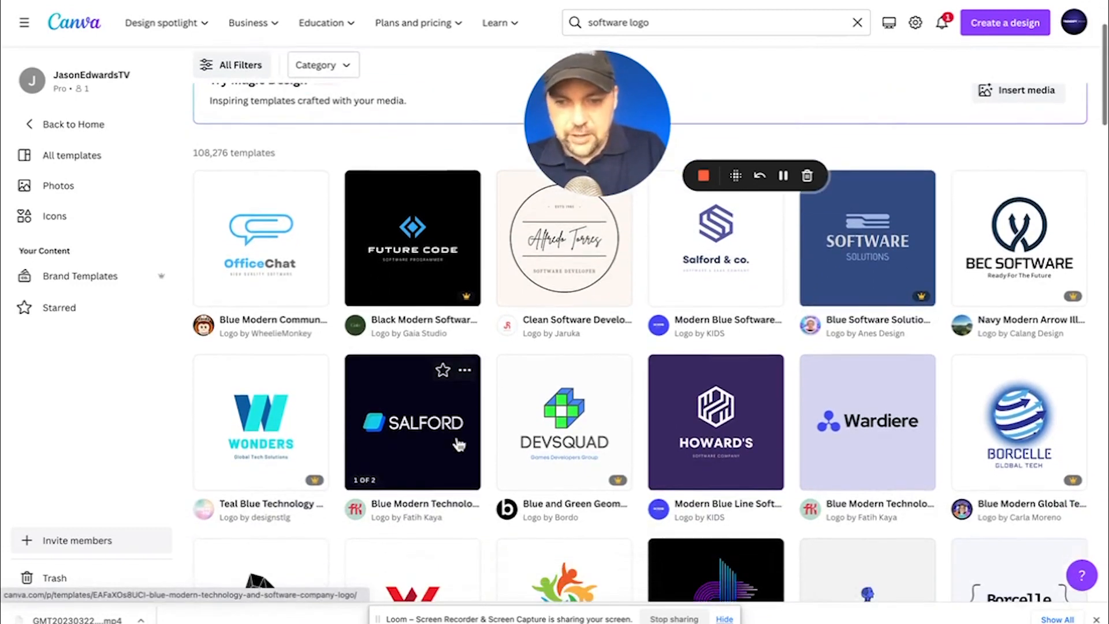
{"action": "scroll", "scroll_direction": "down", "scroll_amount": 3}
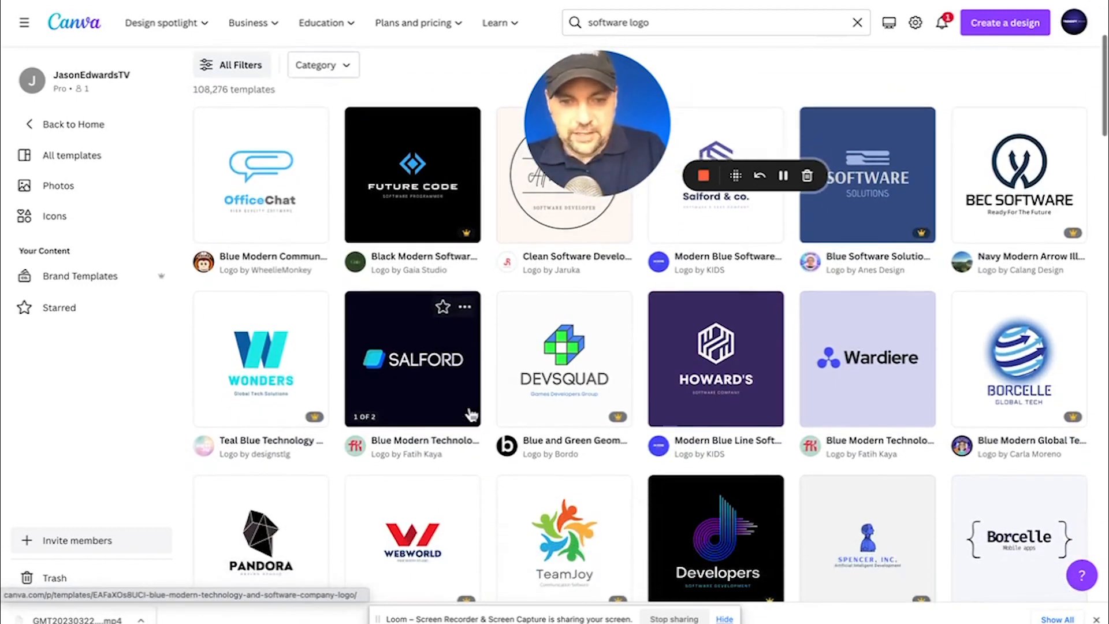
{"action": "scroll", "scroll_direction": "down", "scroll_amount": 3}
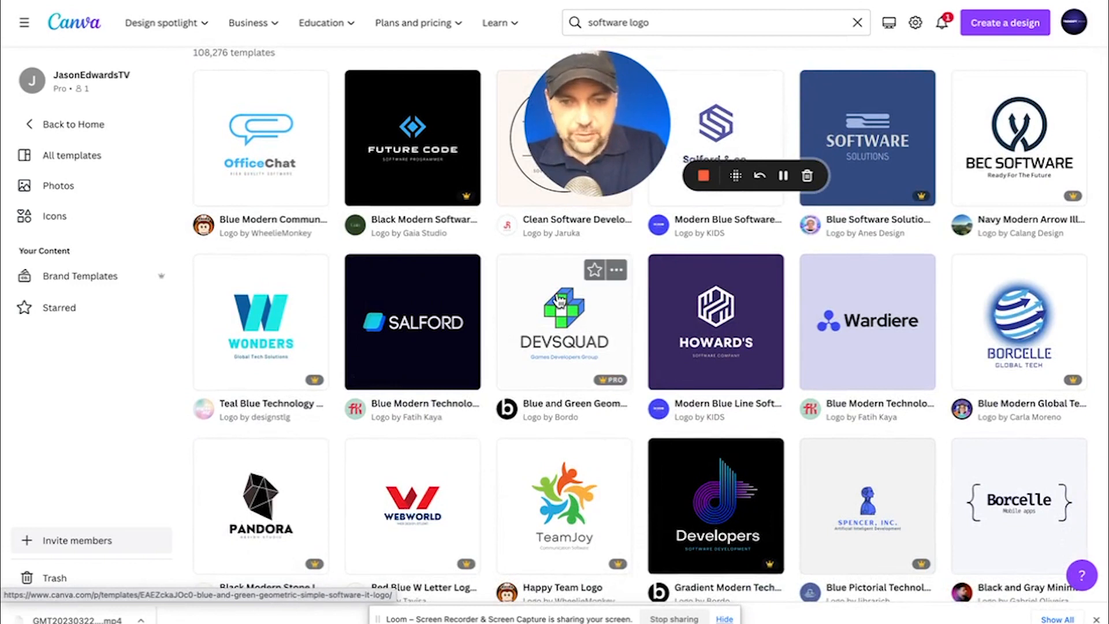
{"action": "left_click", "coordinate": [564, 321]}
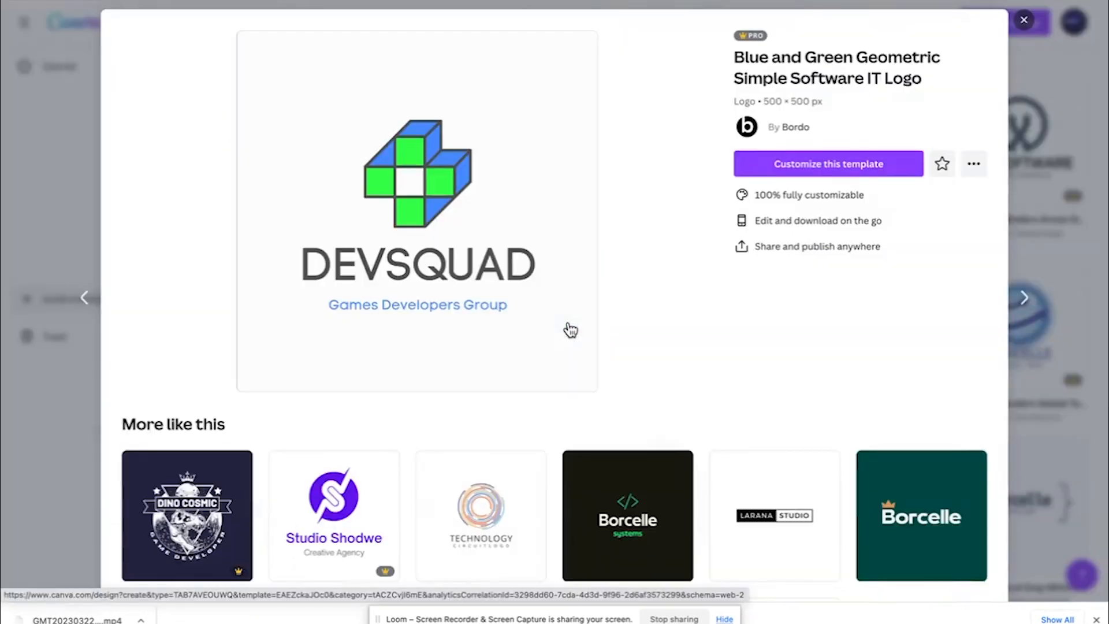
- Customize the DEVSQUAD template, renaming the logo text to PLUSSOFT.COM
{"action": "left_click", "coordinate": [827, 163]}
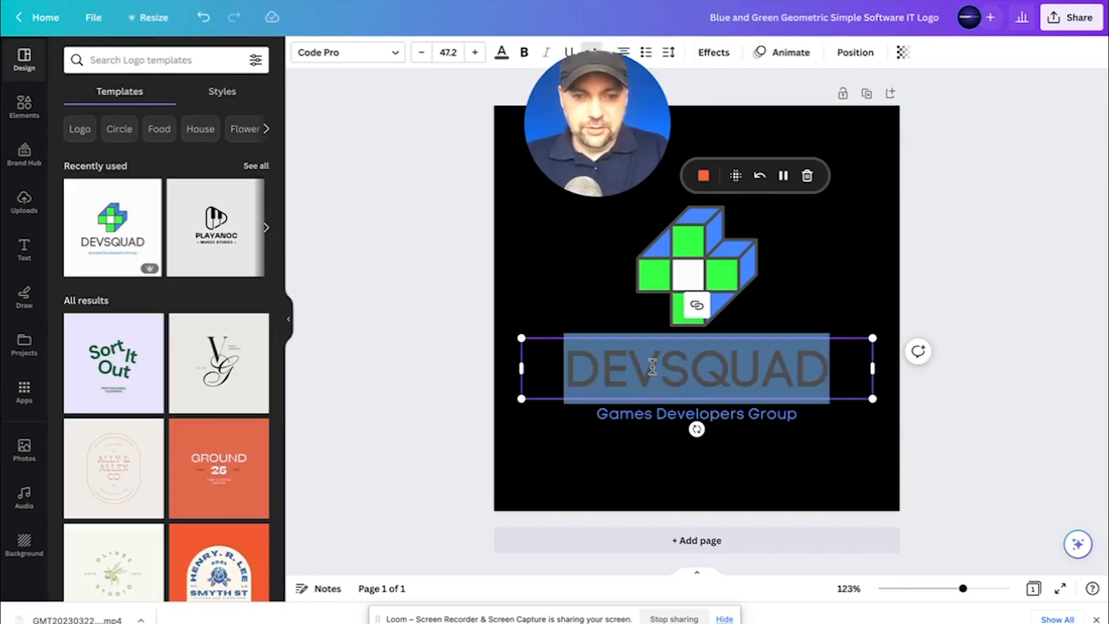
{"action": "type", "text": "PLUS"}
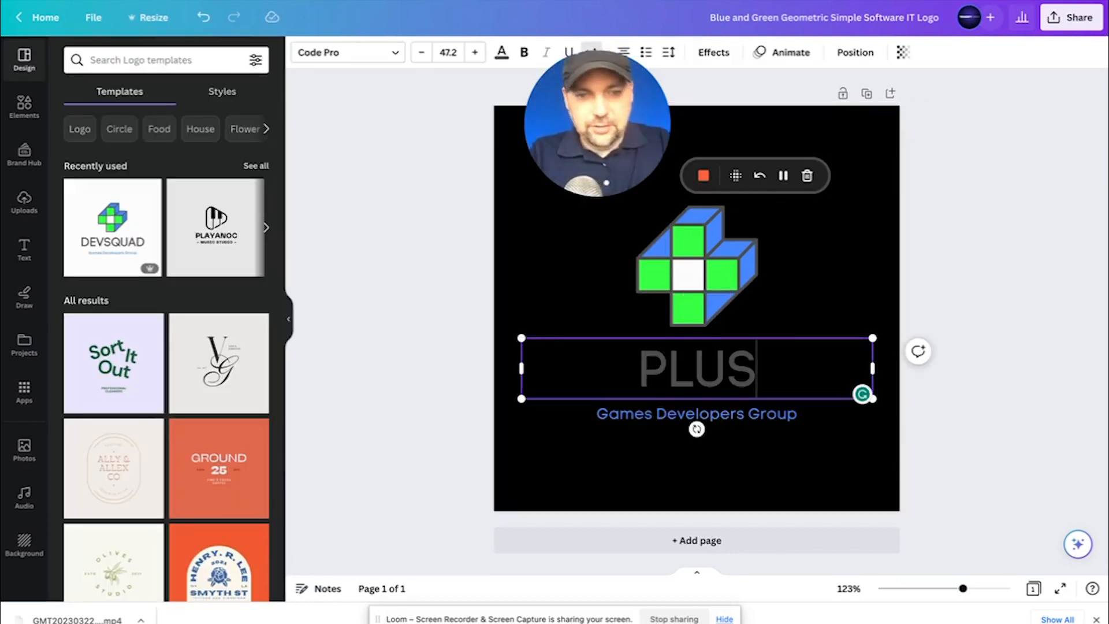
{"action": "type", "text": "SOFT.COM"}
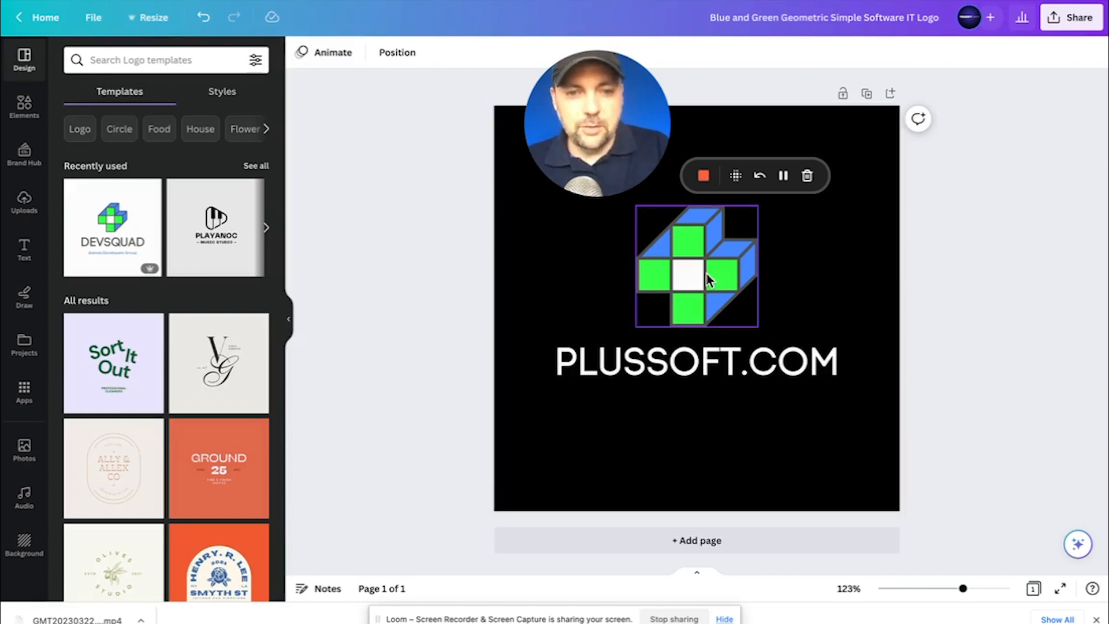
- Select the cube icon and bring up colour choices for its green squares
{"action": "left_click", "coordinate": [695, 266]}
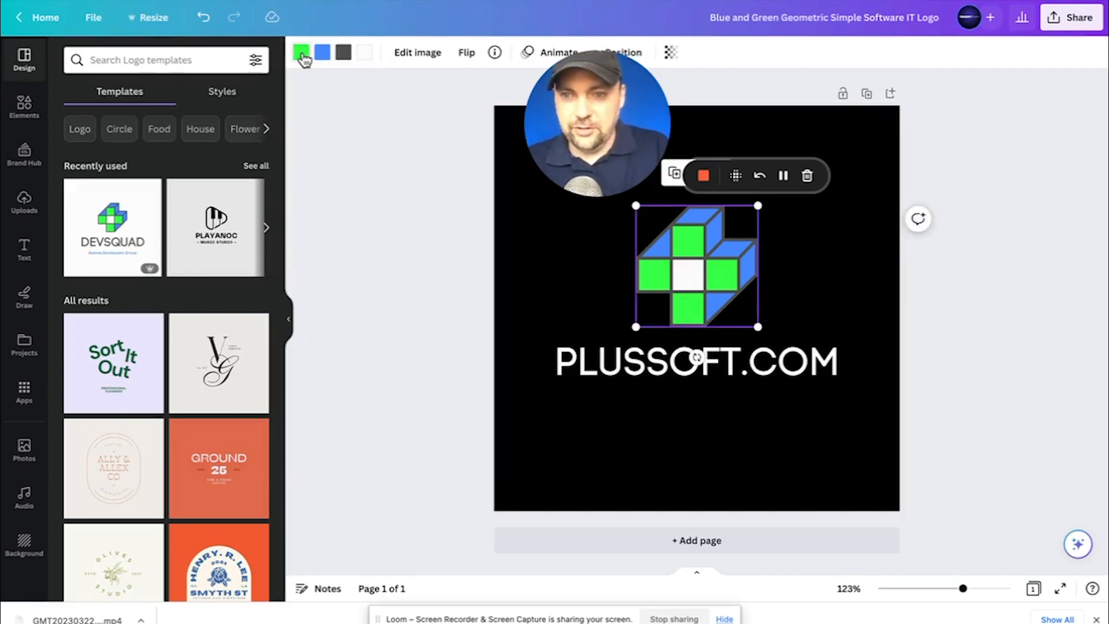
{"action": "left_click", "coordinate": [302, 52]}
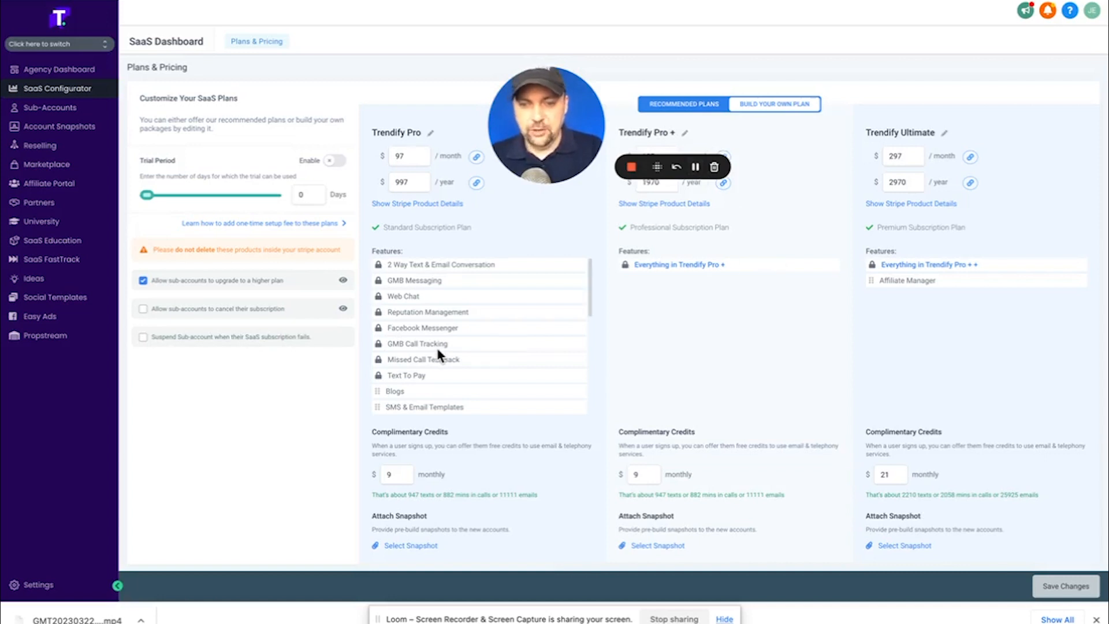
{"action": "scroll", "scroll_direction": "down", "scroll_amount": 3}
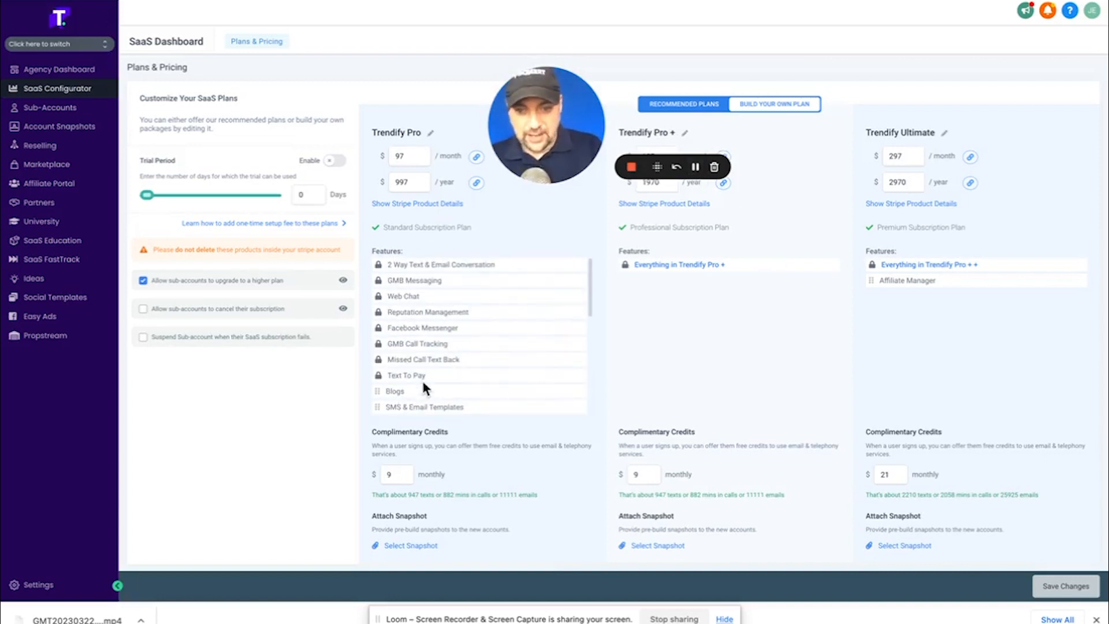
{"action": "scroll", "scroll_direction": "down", "scroll_amount": 3}
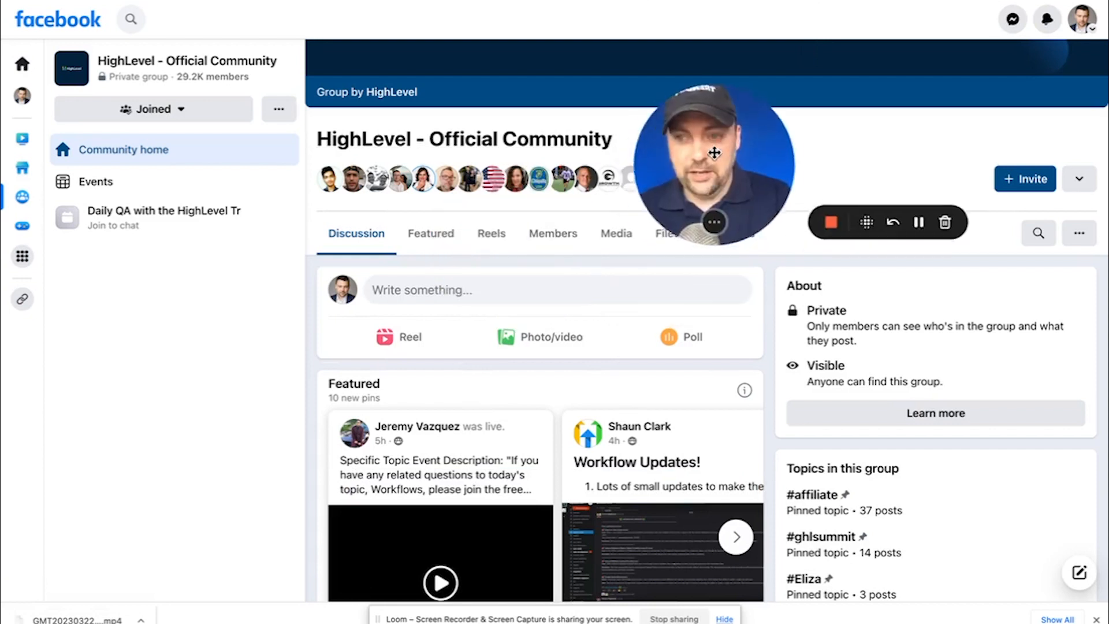
{"action": "mouse_move", "coordinate": [212, 76]}
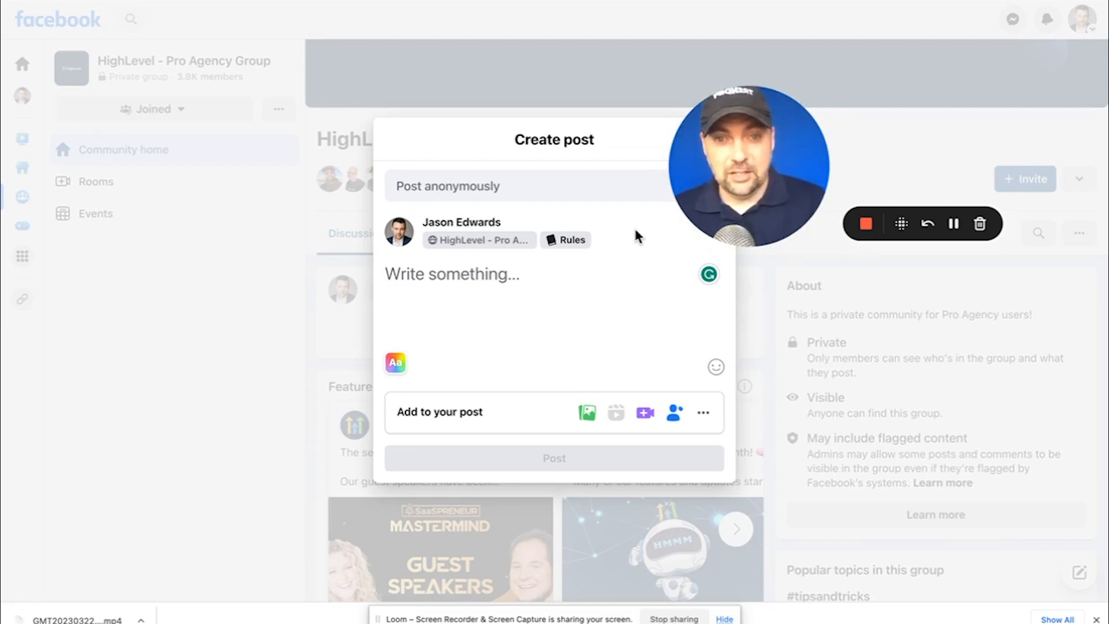
{"action": "mouse_move", "coordinate": [652, 264]}
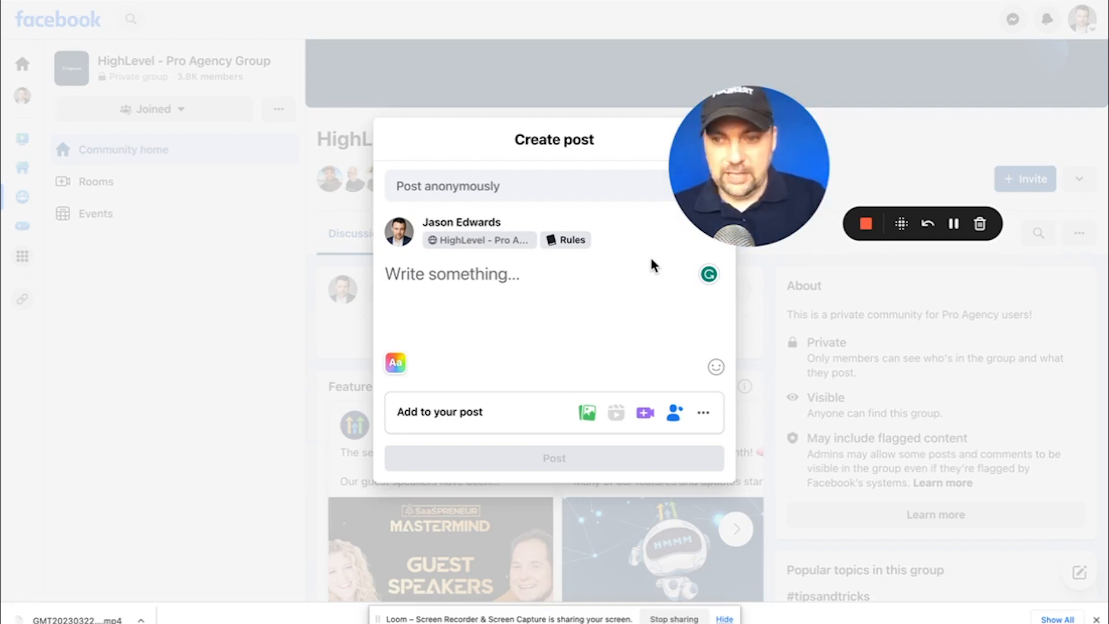
{"action": "mouse_move", "coordinate": [926, 143]}
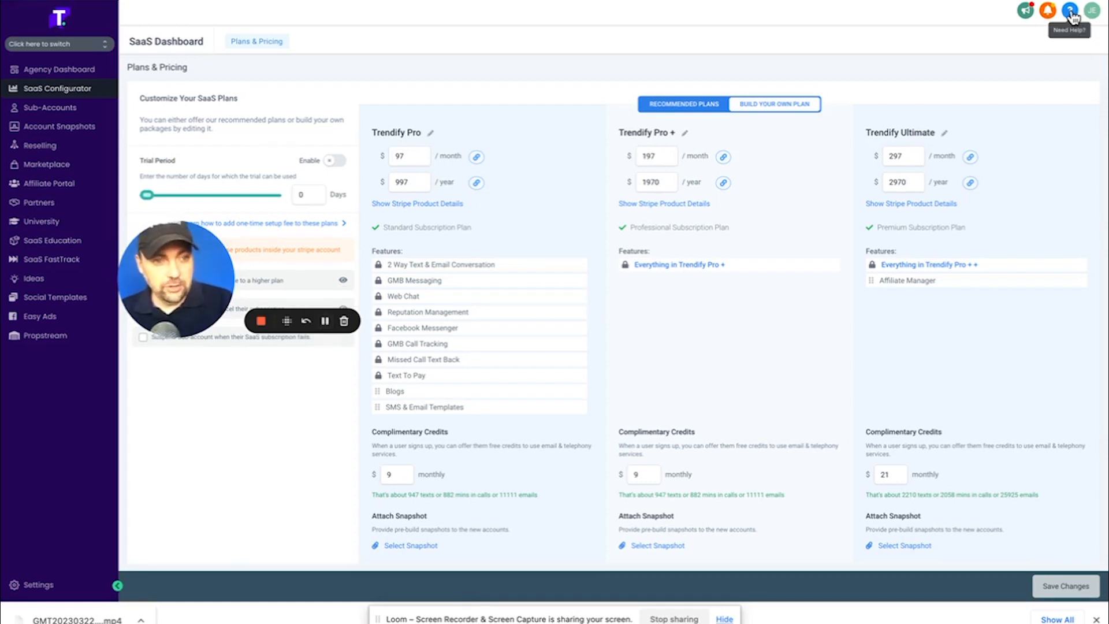
- Show the Help & Support panel with its course, help center, group, events and support options
{"action": "left_click", "coordinate": [1070, 10]}
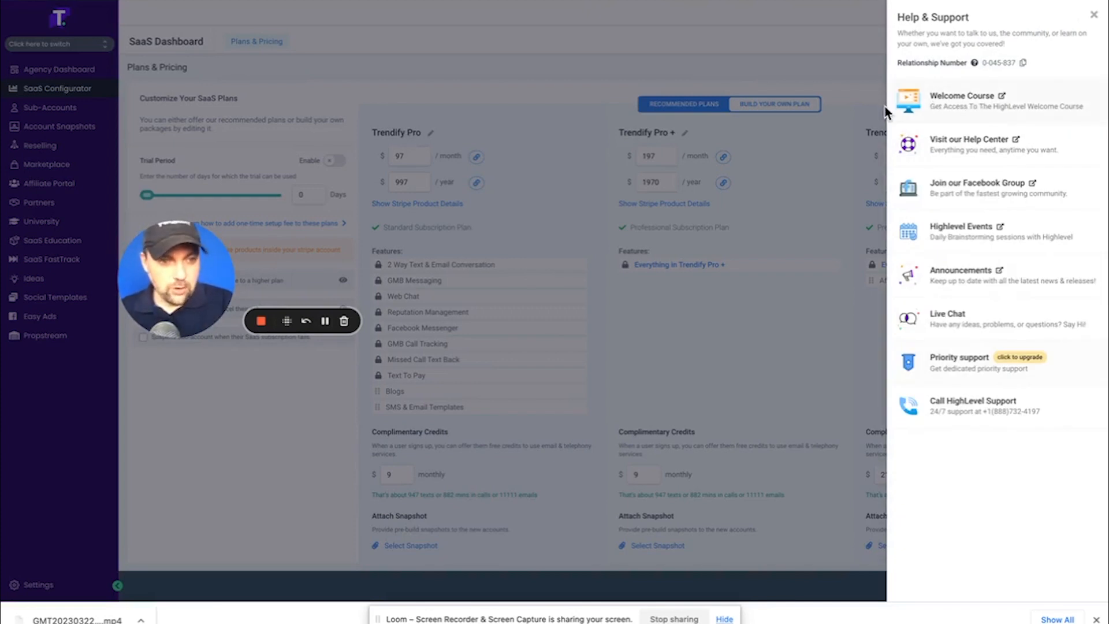
{"action": "mouse_move", "coordinate": [963, 183]}
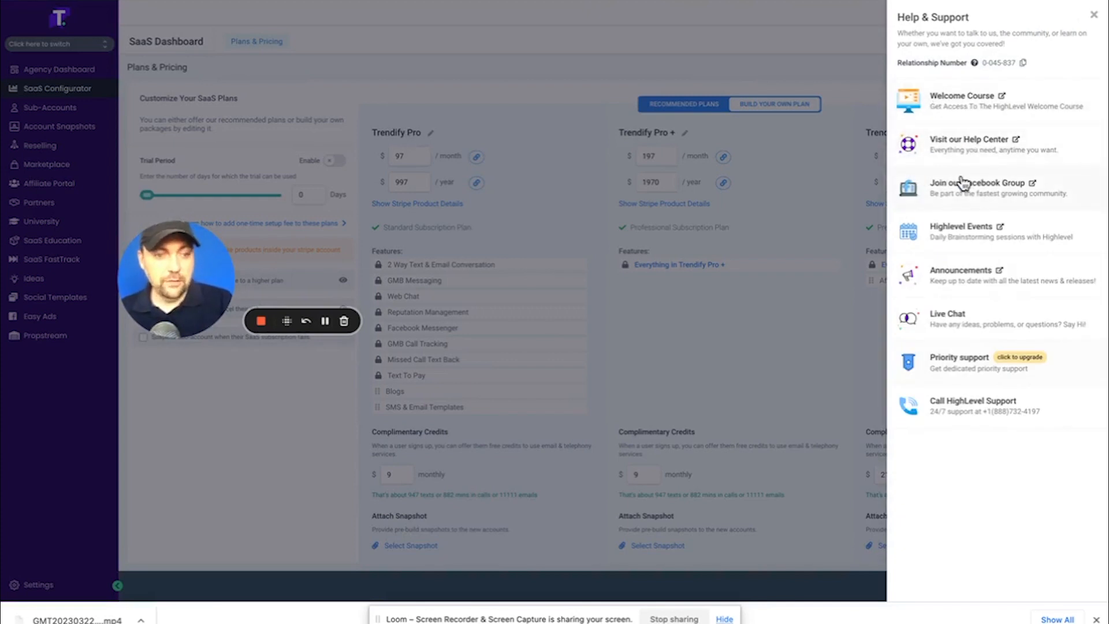
{"action": "mouse_move", "coordinate": [970, 238]}
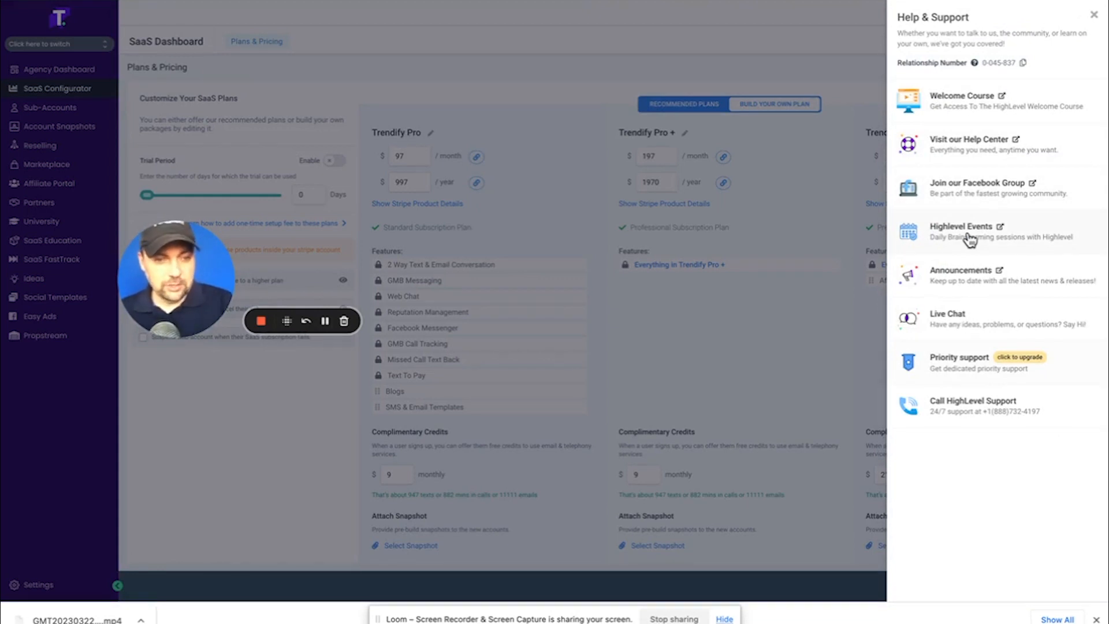
{"action": "mouse_move", "coordinate": [934, 427]}
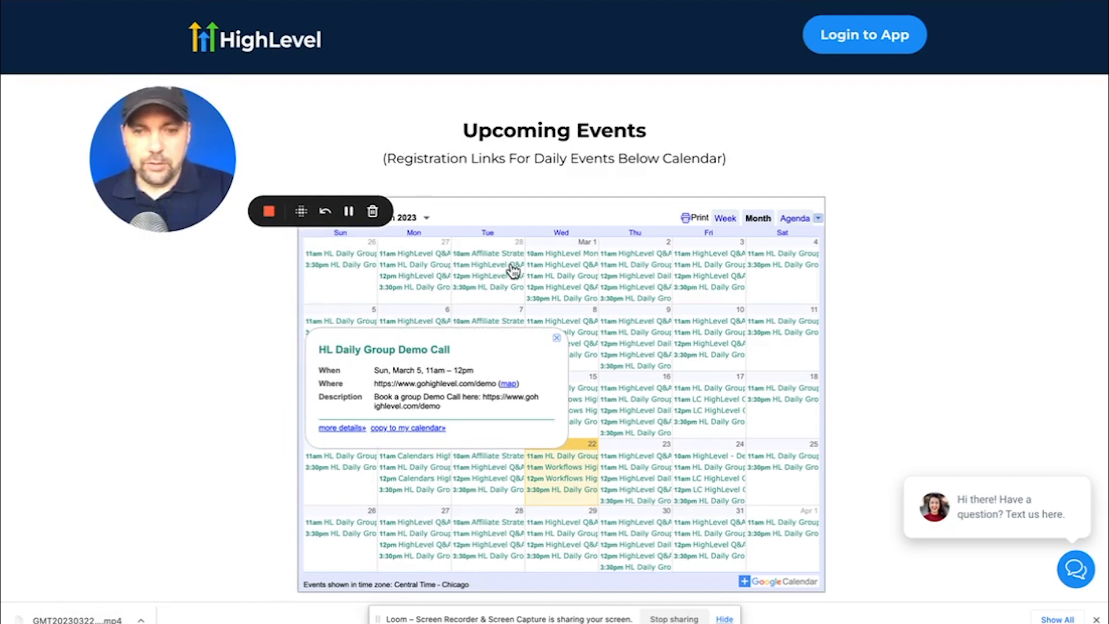
{"action": "mouse_move", "coordinate": [506, 273]}
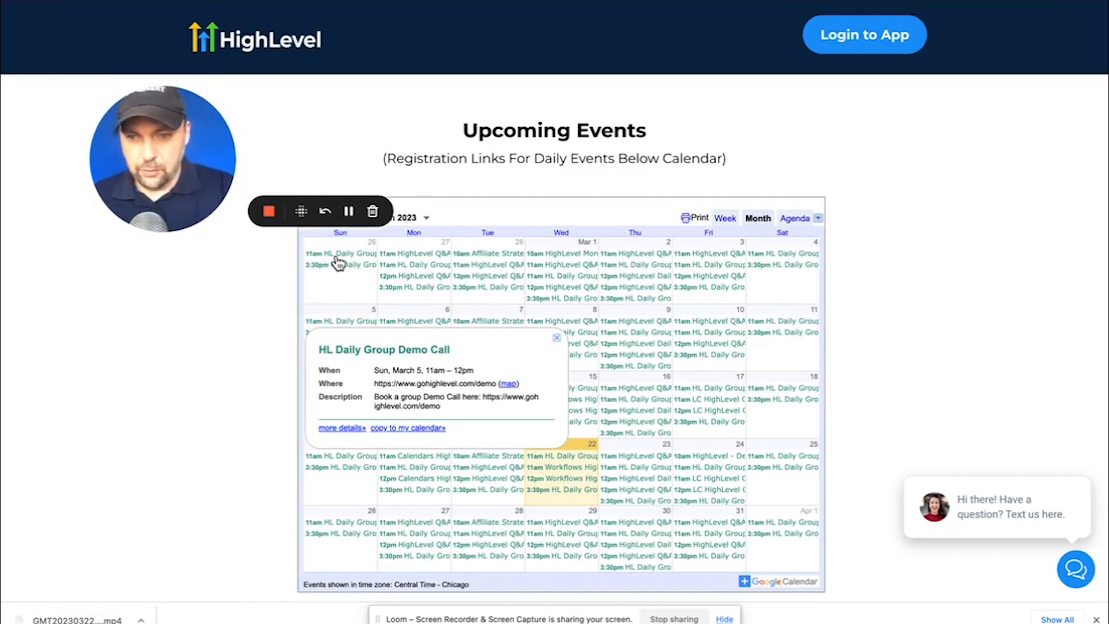
- Preview the February 26 demo call and Affiliate Strategy Sessions events, then close the details
{"action": "left_click", "coordinate": [487, 265]}
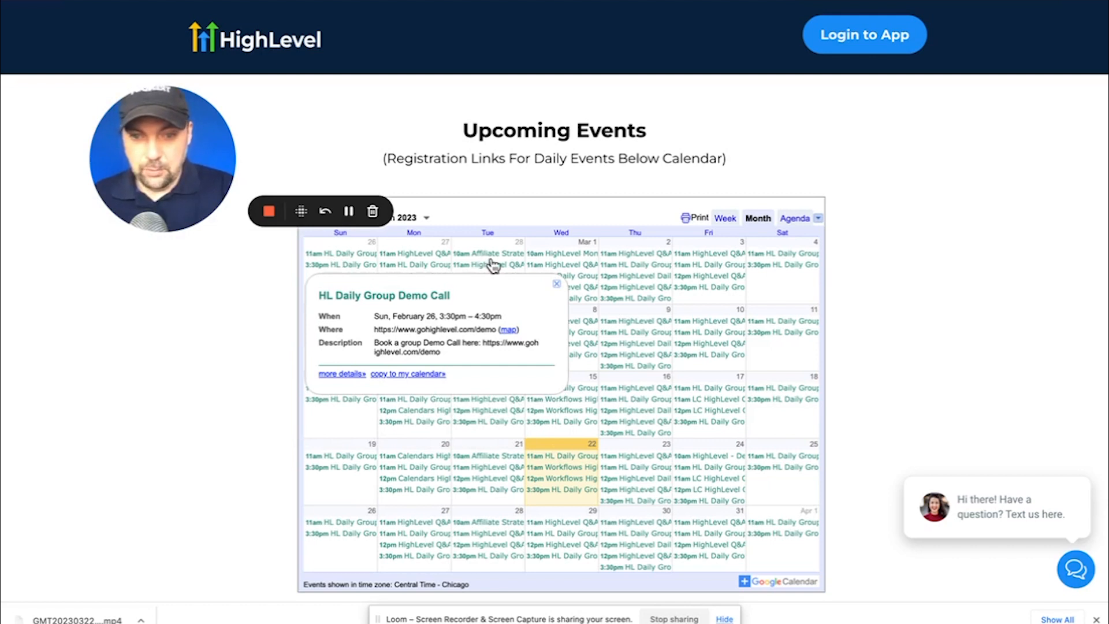
{"action": "left_click", "coordinate": [487, 253]}
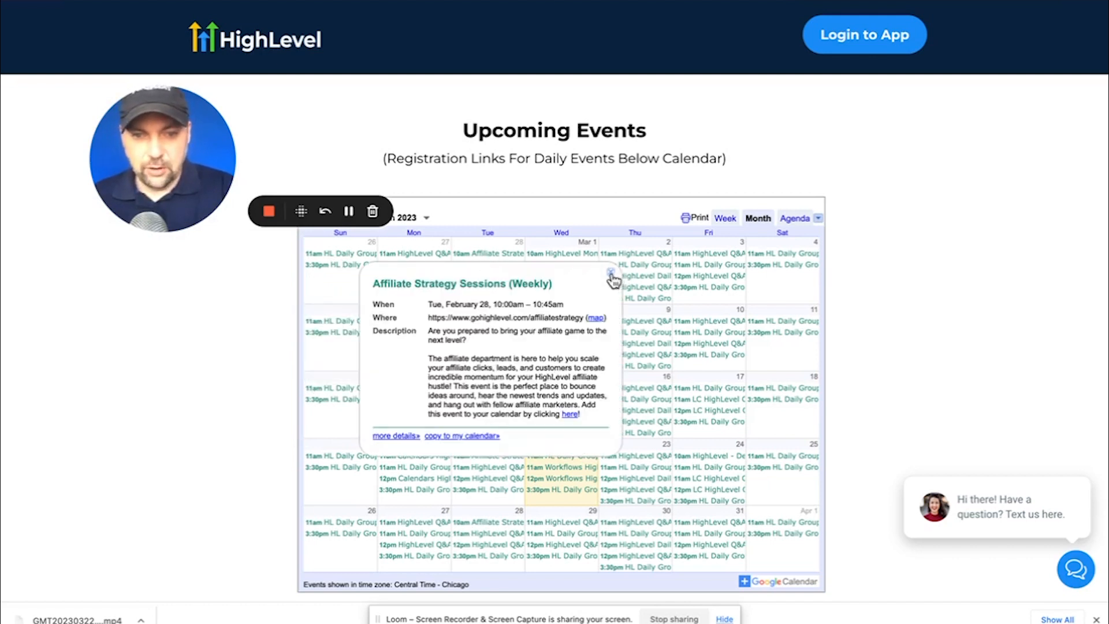
{"action": "left_click", "coordinate": [609, 275]}
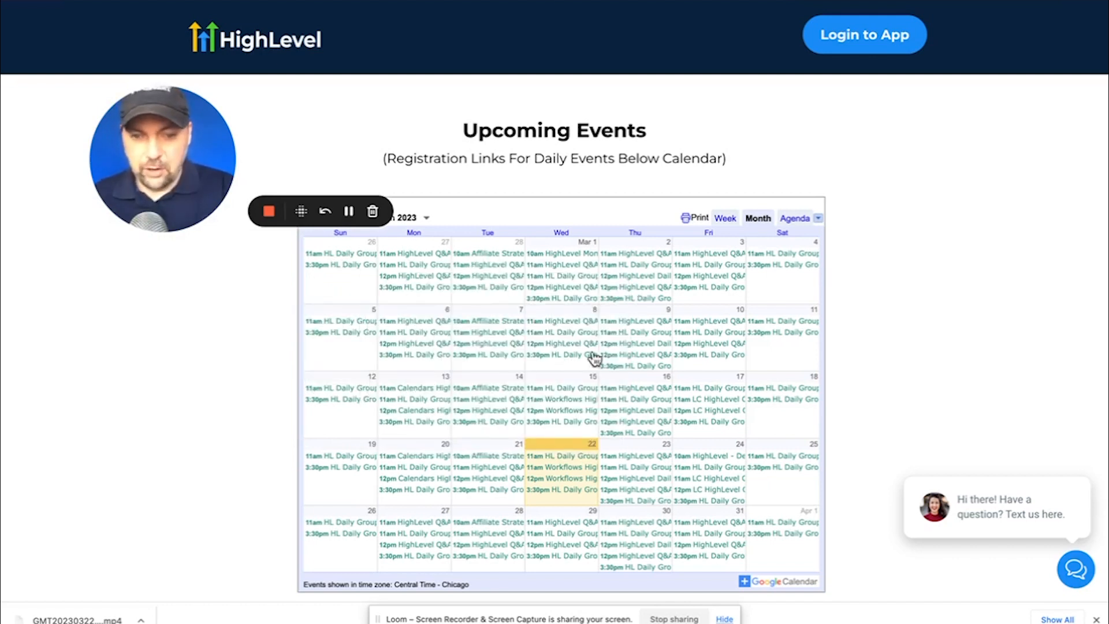
{"action": "mouse_move", "coordinate": [496, 528]}
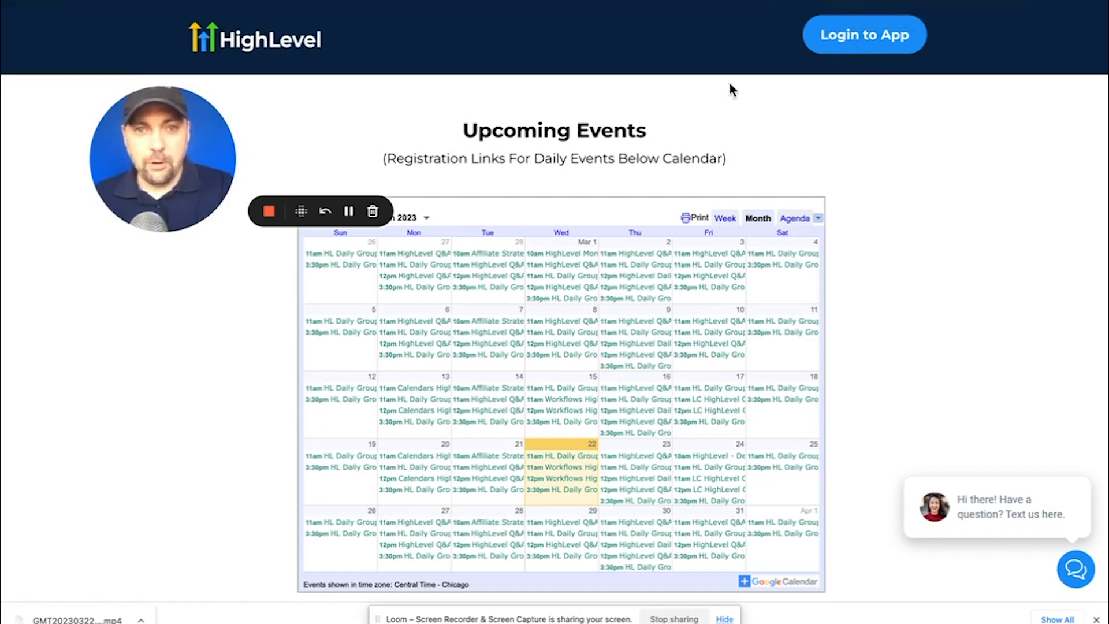
{"action": "mouse_move", "coordinate": [742, 189]}
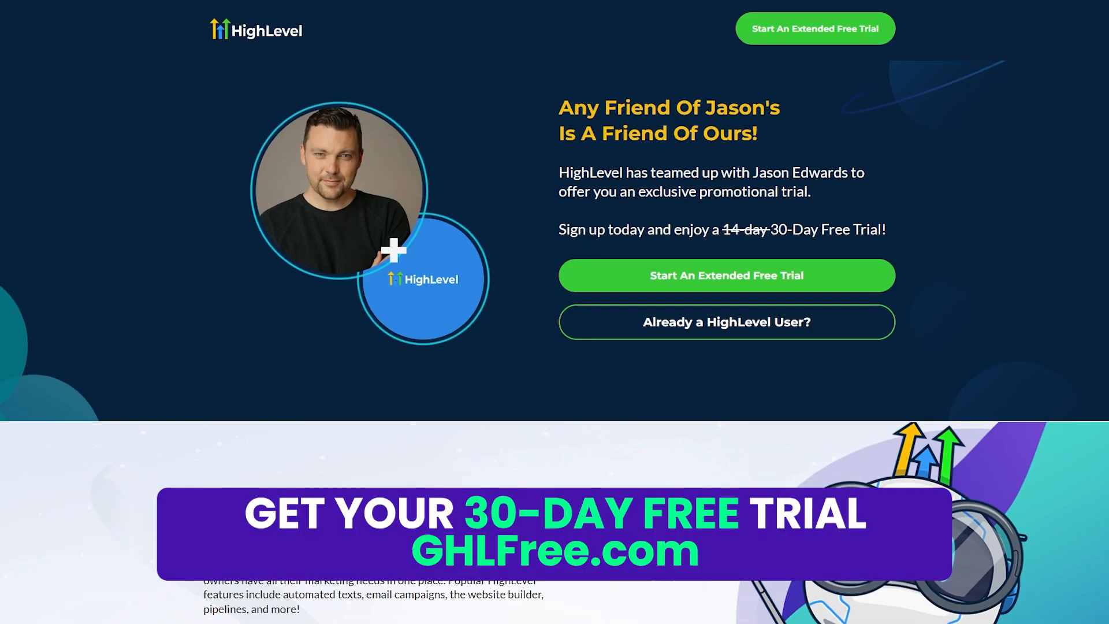
- Scroll the 30-Day Free Trial partner page down toward its FAQ section
{"action": "scroll", "scroll_direction": "down", "scroll_amount": 3}
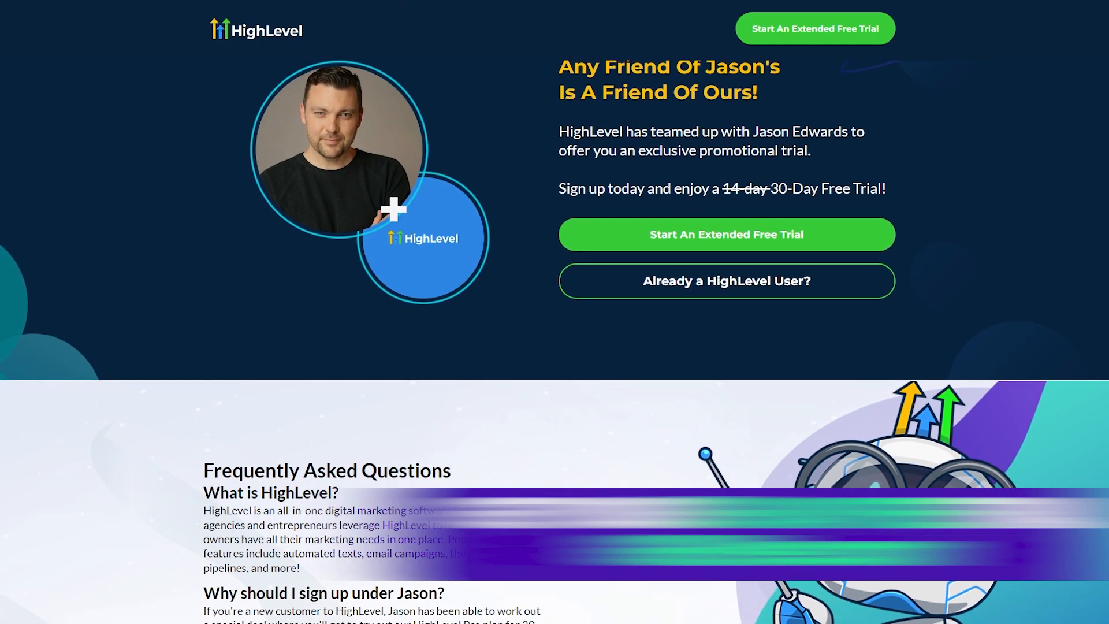